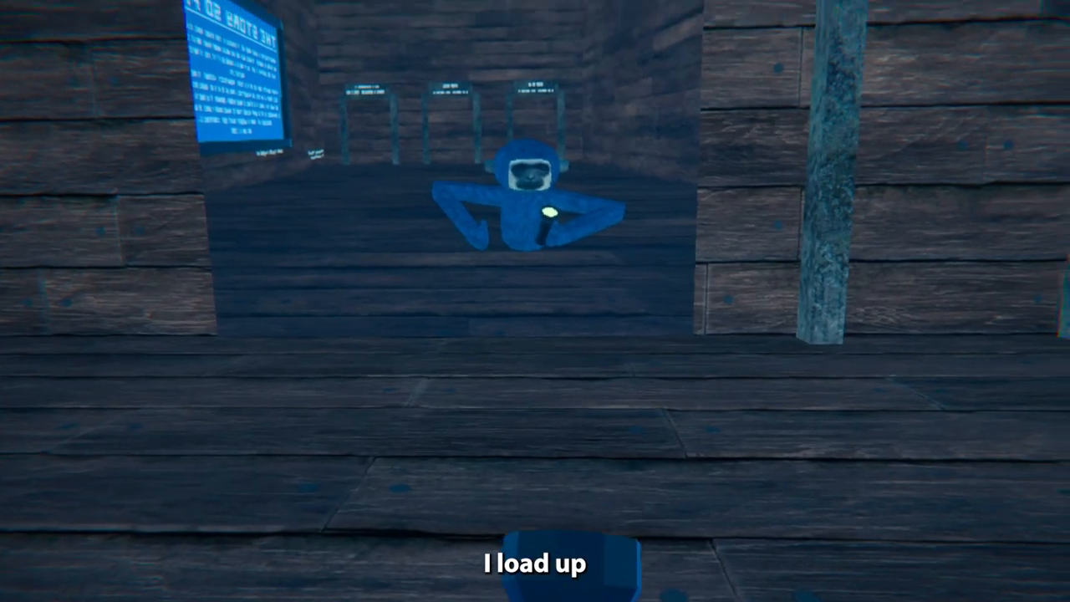
{"action": "mouse_move", "coordinate": [535, 301]}
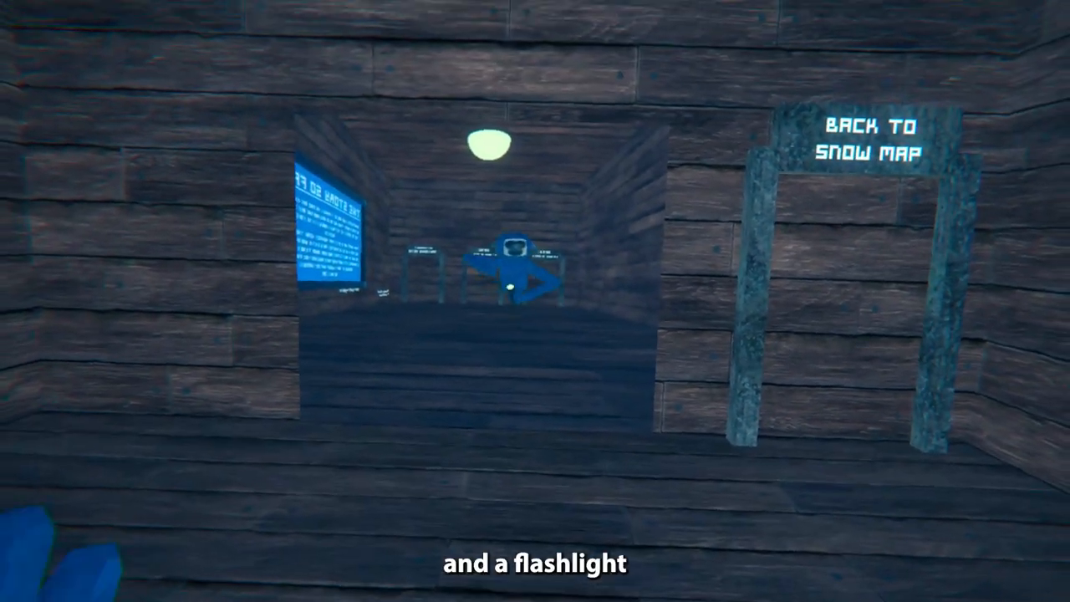